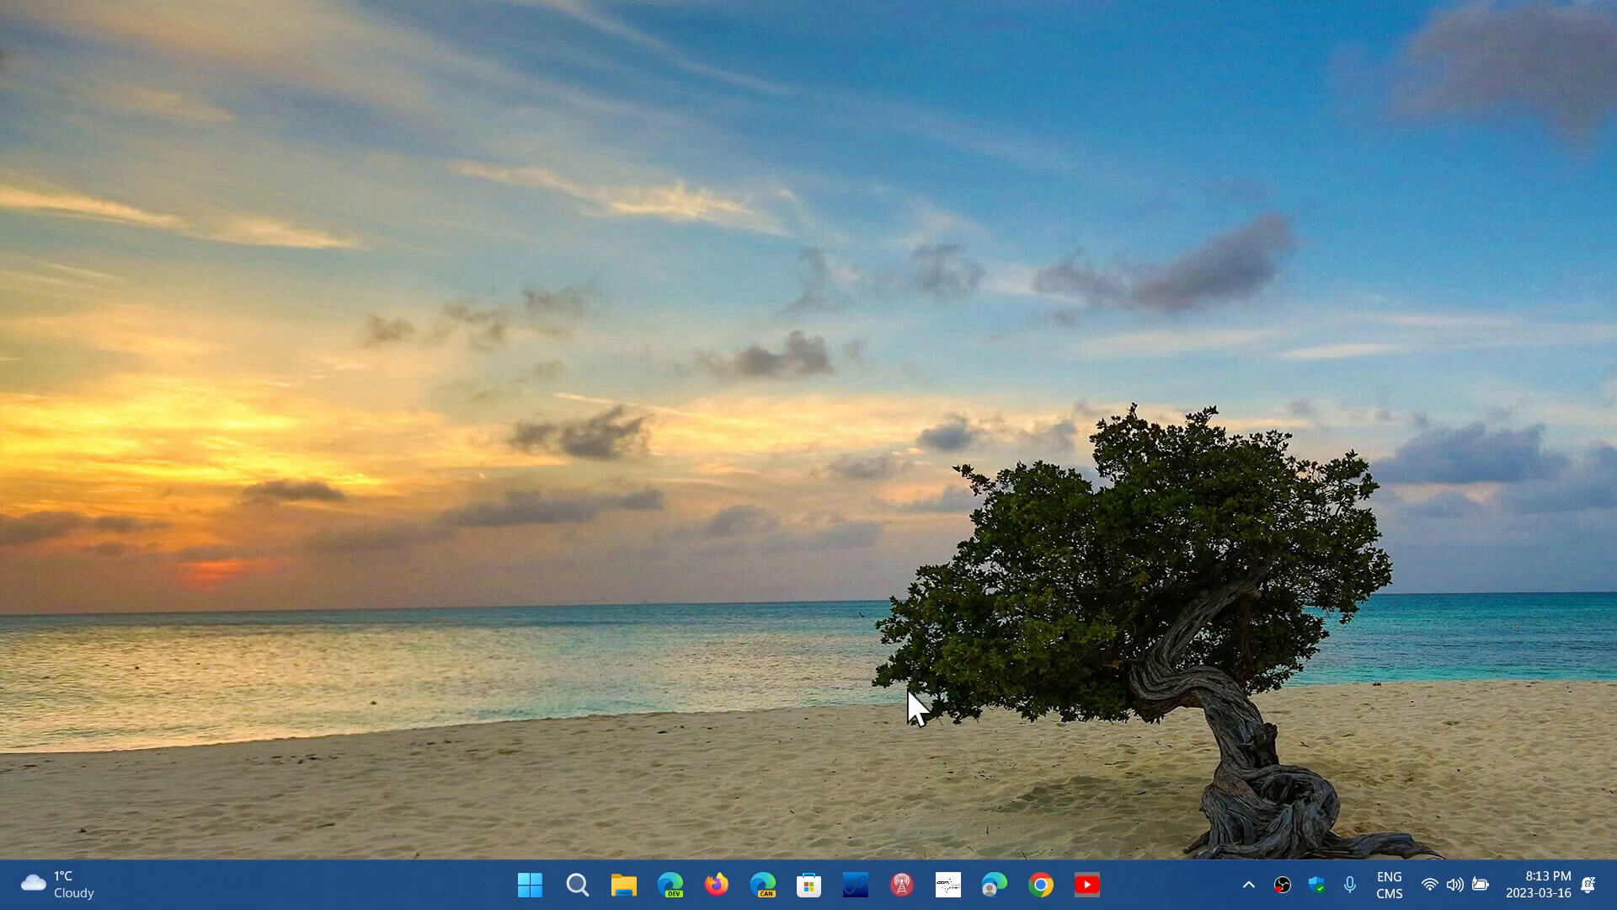
Step: Open the Windows 11 Start menu from the taskbar
{"action": "left_click", "coordinate": [530, 884]}
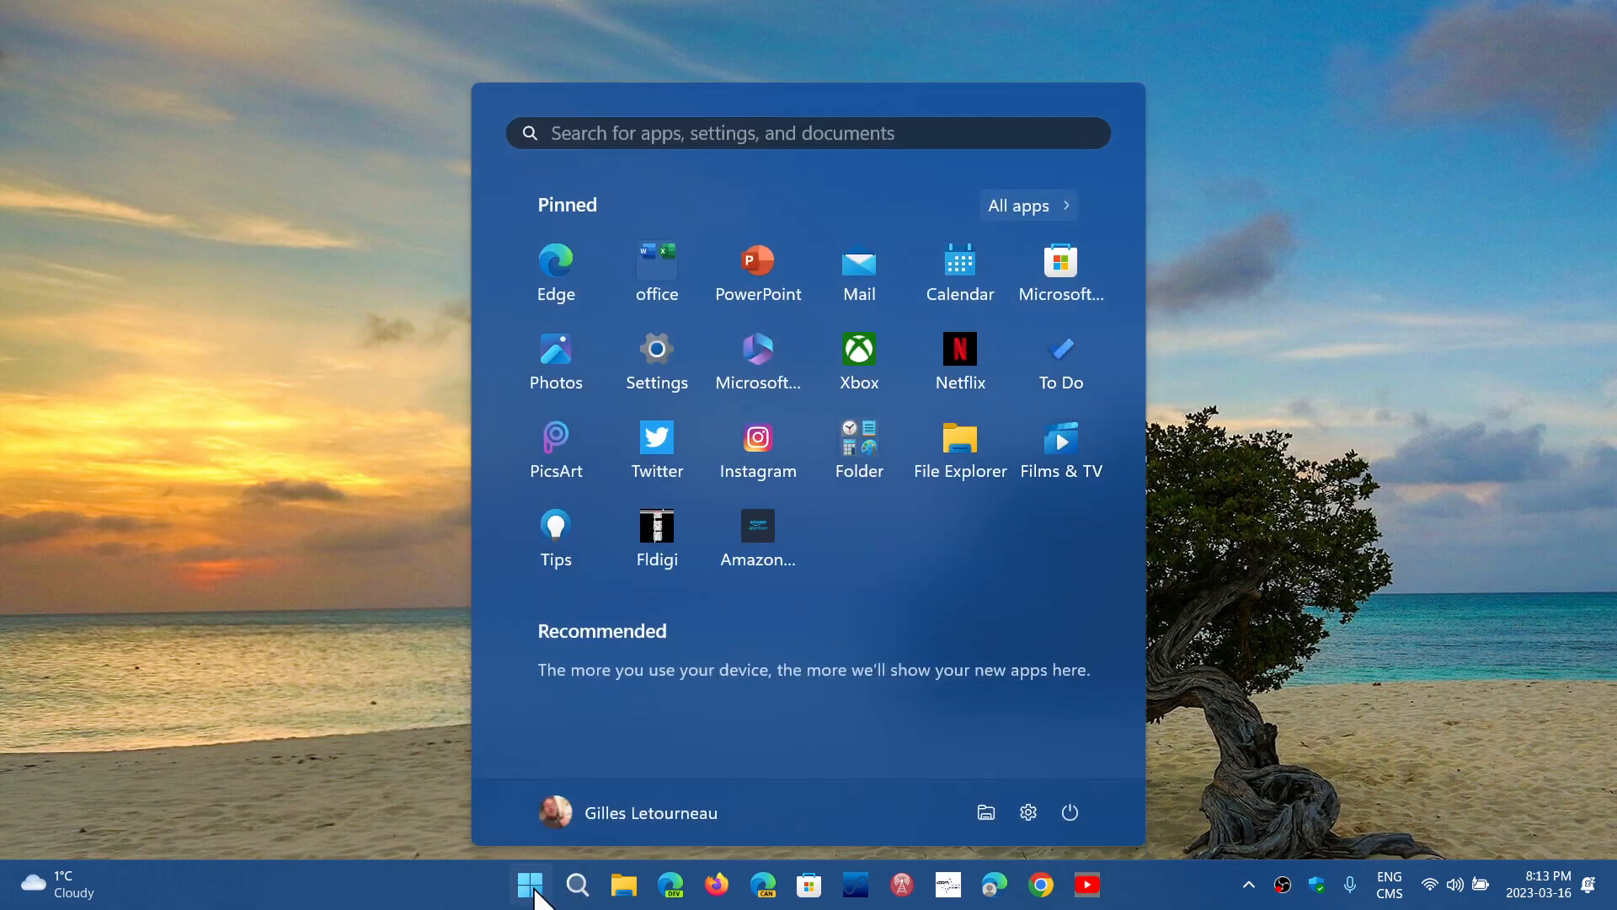
{"action": "mouse_move", "coordinate": [656, 362]}
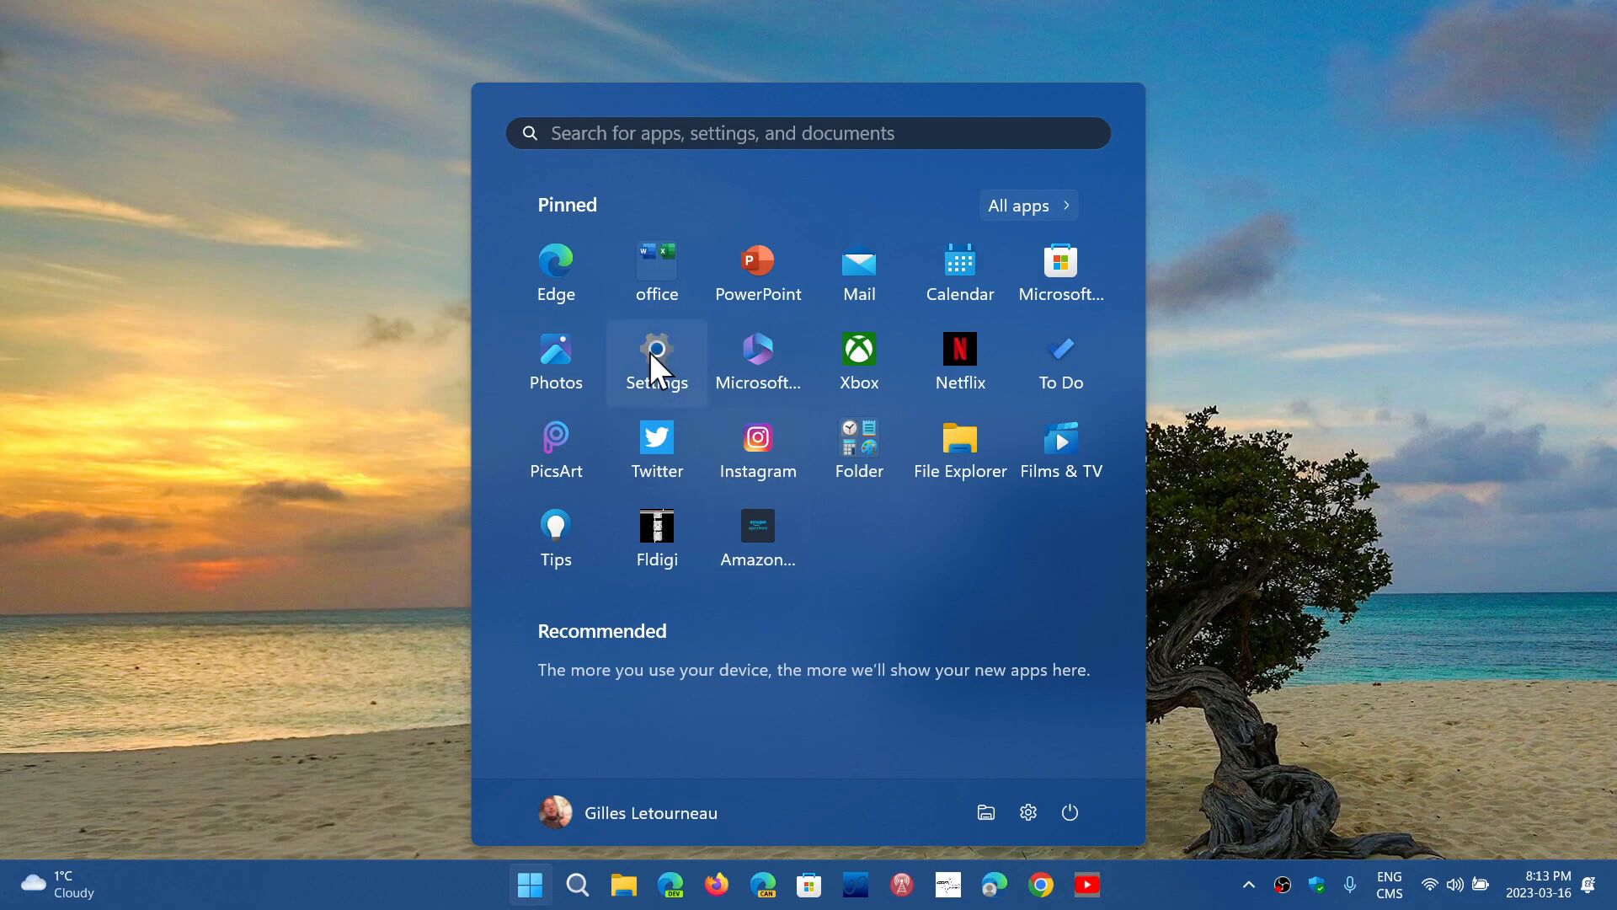
Step: Launch Settings from the pinned apps and go to the Windows Update page
{"action": "left_click", "coordinate": [656, 356]}
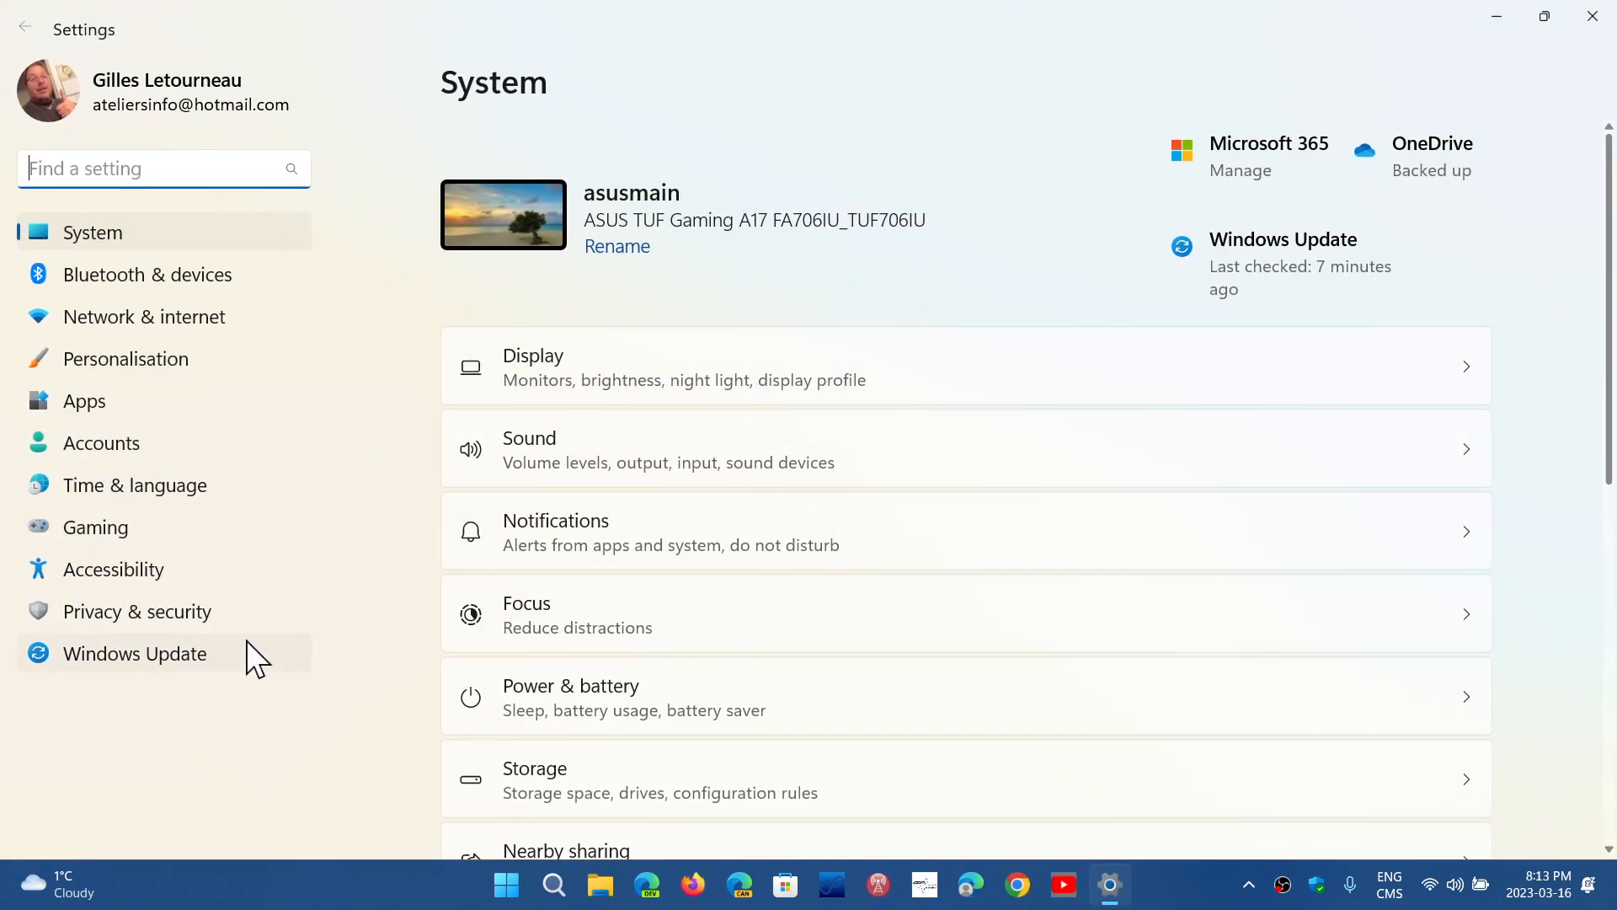
{"action": "left_click", "coordinate": [134, 652]}
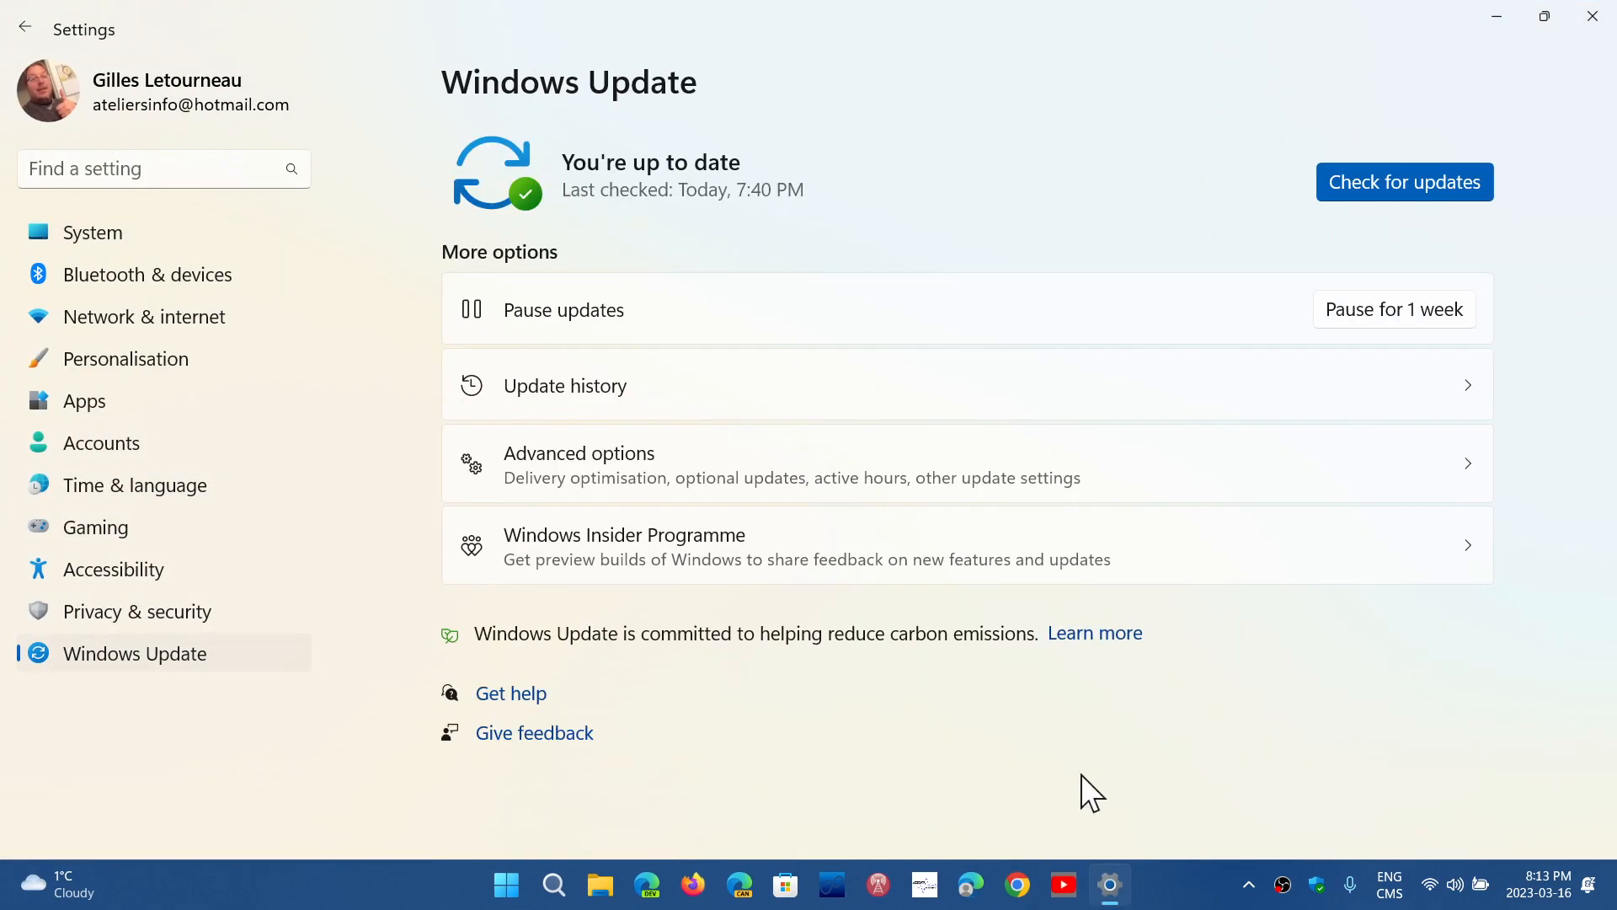
{"action": "mouse_move", "coordinate": [949, 578]}
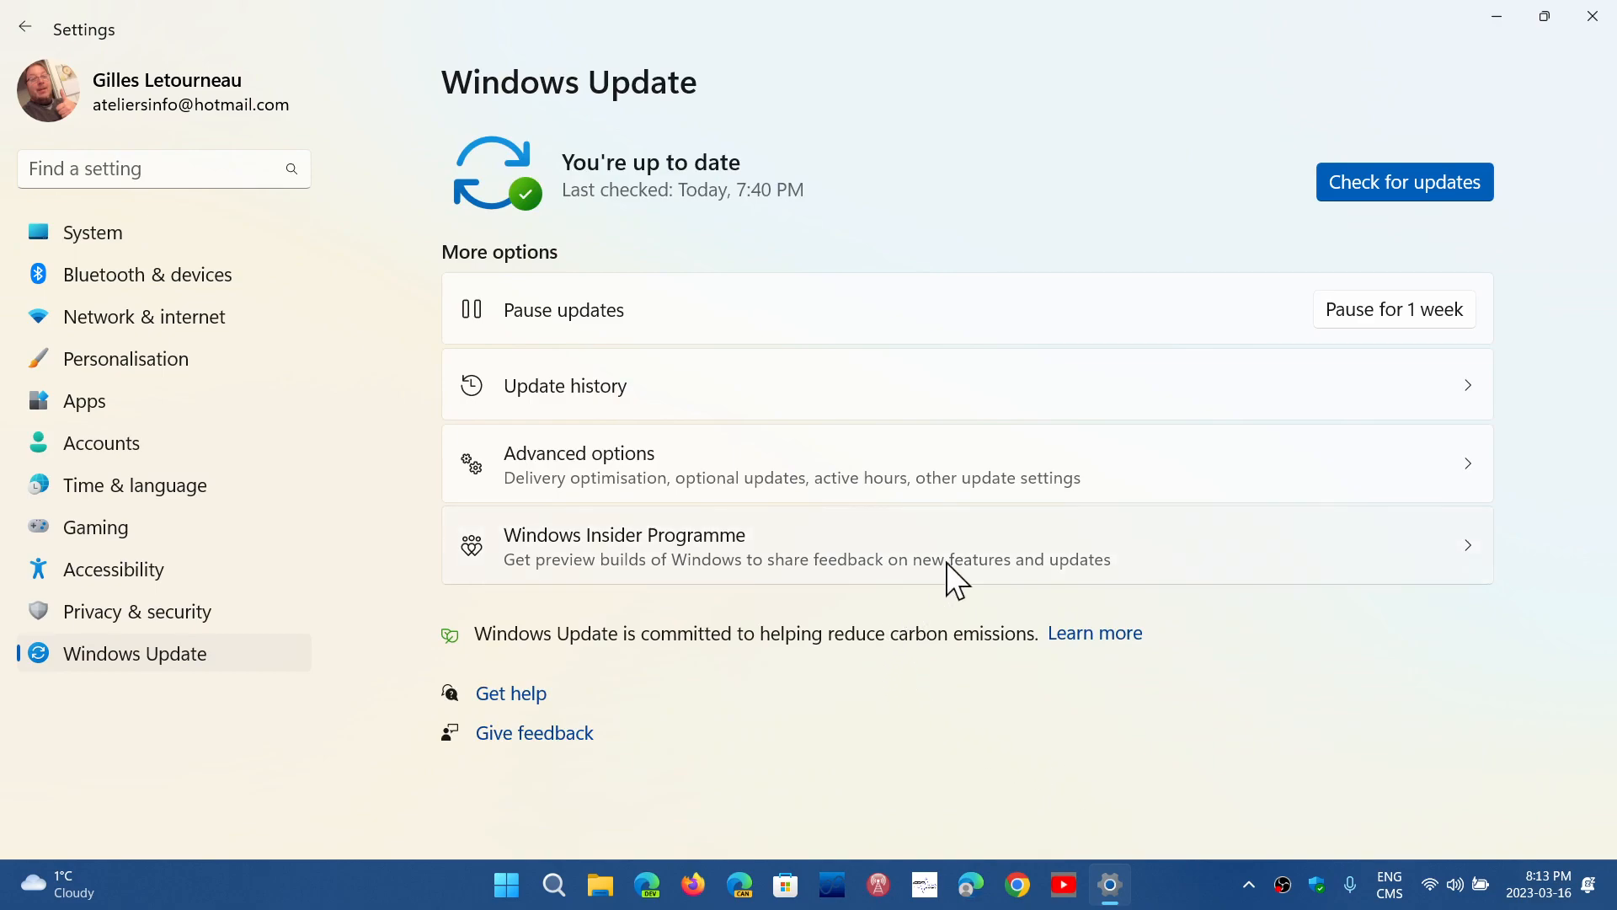
{"action": "mouse_move", "coordinate": [1437, 43]}
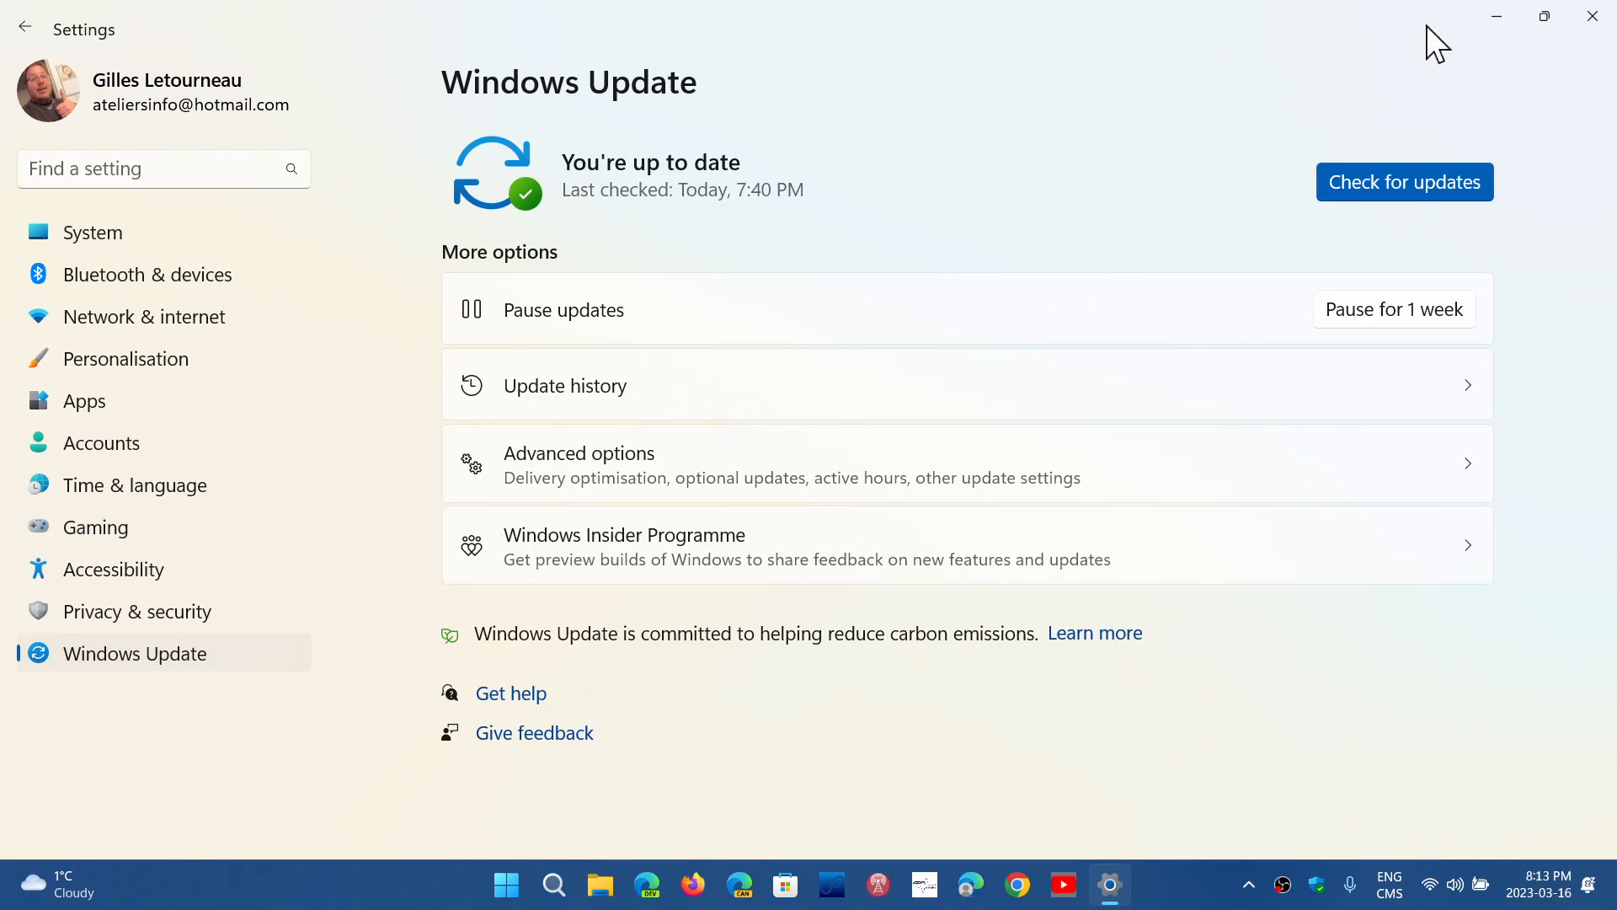